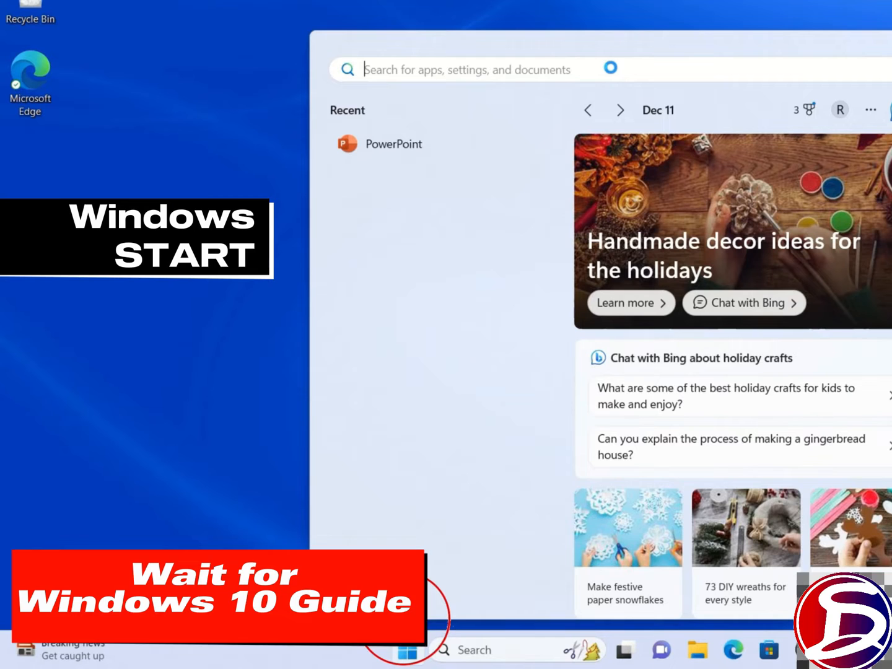
Step: Search the Start menu for 'settings' so the Settings app appears as best match
{"action": "type", "text": "settings"}
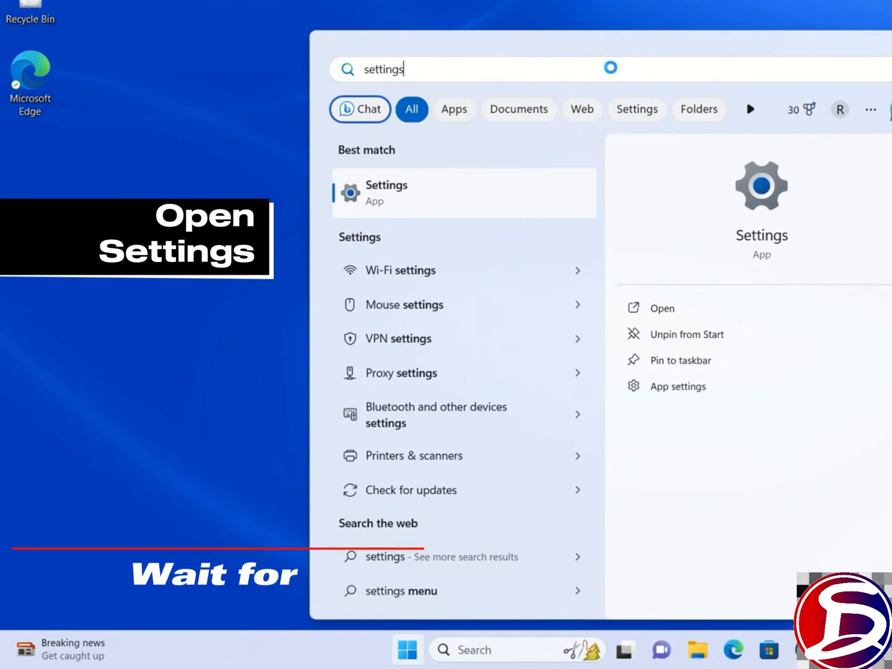
Step: Launch Settings and go to System > Activation, showing Windows 11 Home in S mode active
{"action": "left_click", "coordinate": [385, 194]}
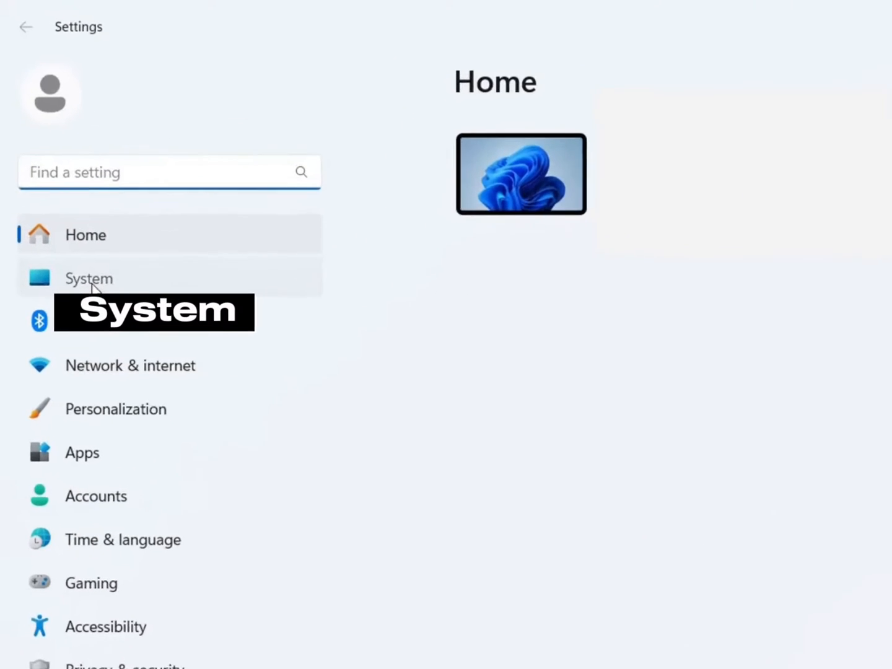
{"action": "left_click", "coordinate": [89, 278]}
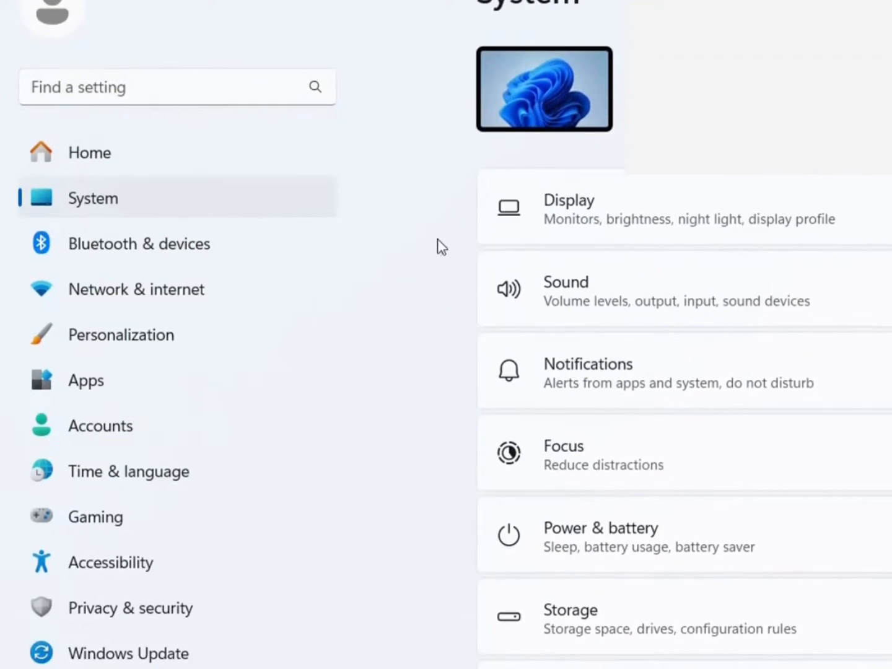
{"action": "scroll", "scroll_direction": "down", "scroll_amount": 3}
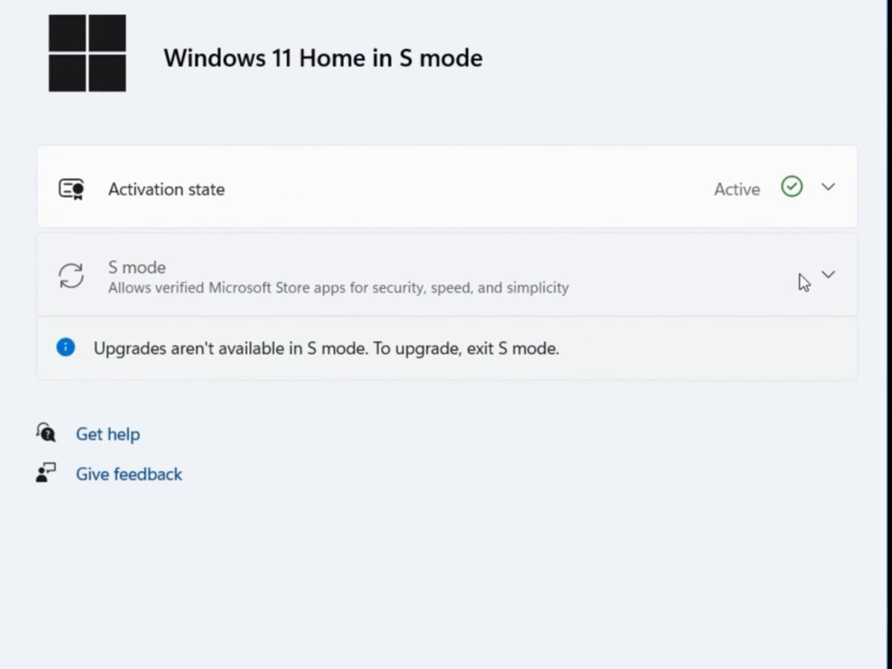
Step: Expand the S mode details and choose Open Store to leave S mode
{"action": "left_click", "coordinate": [827, 273]}
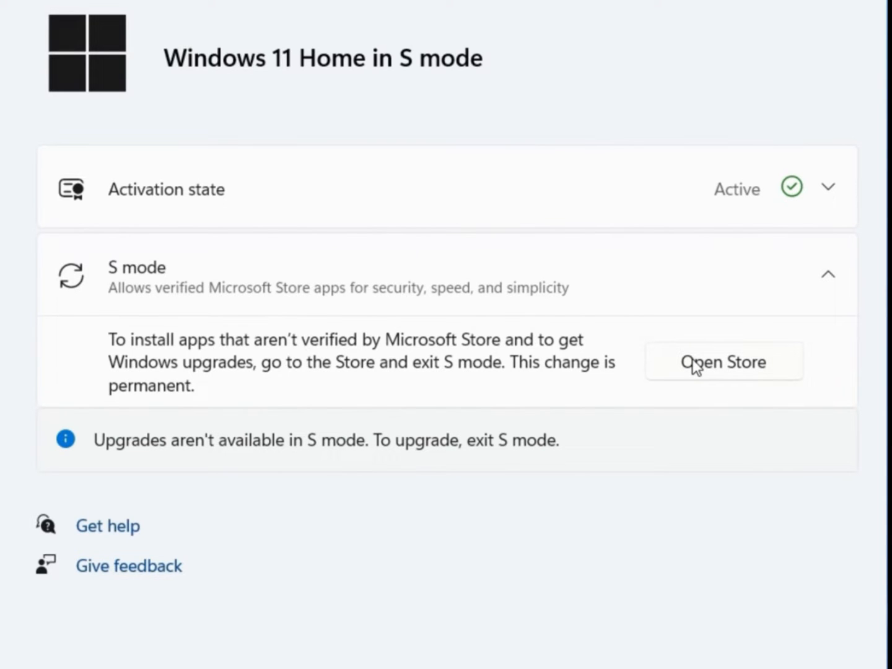
{"action": "left_click", "coordinate": [724, 362]}
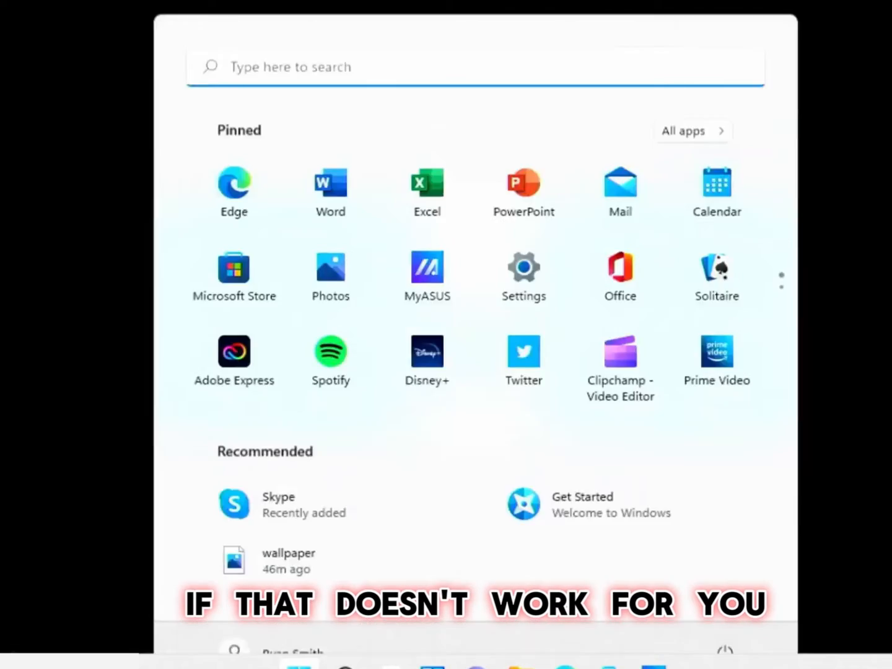
Step: Search Start for 'store' and launch Microsoft Store from the best match
{"action": "type", "text": "store"}
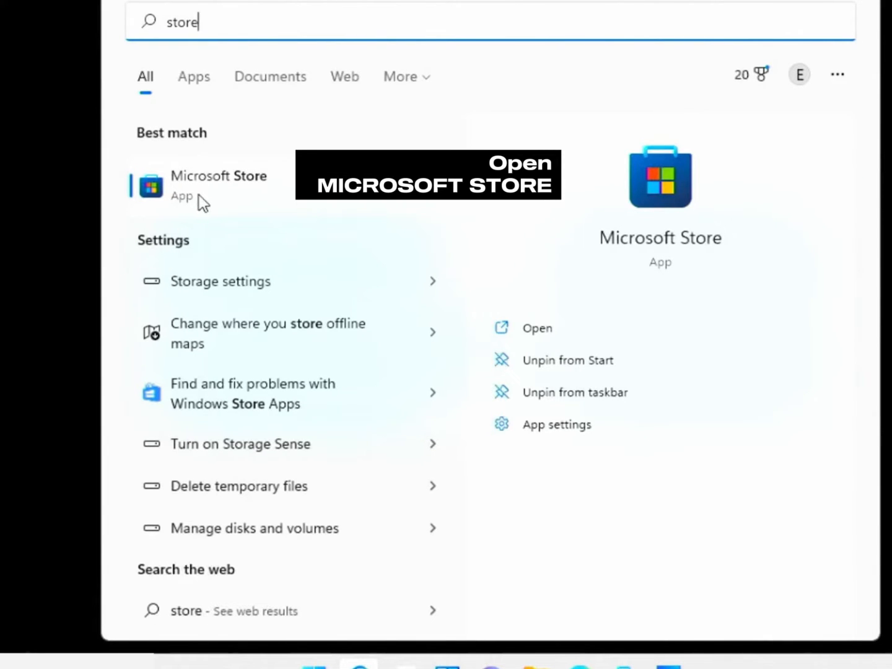
{"action": "left_click", "coordinate": [218, 186]}
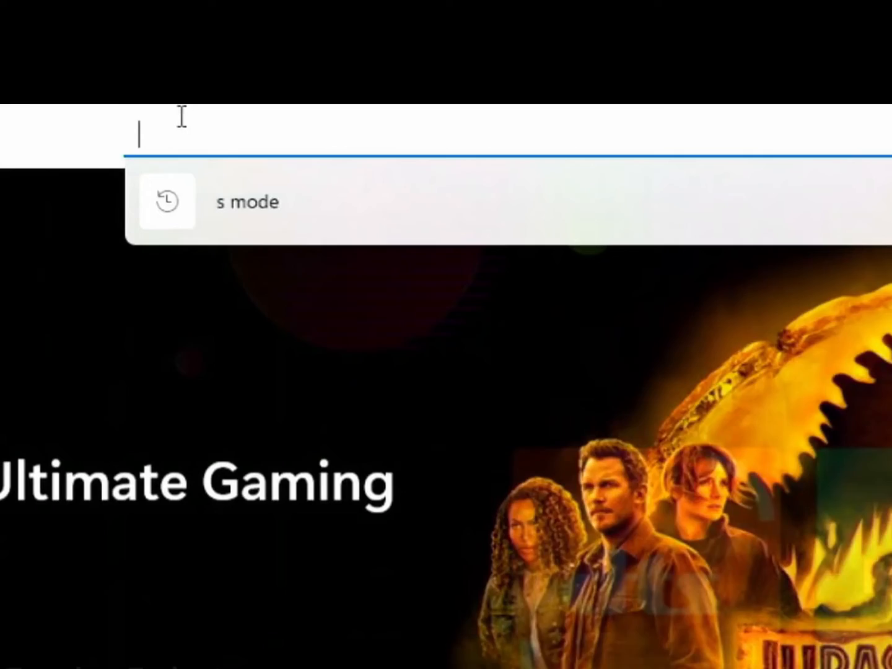
Step: Search the Store for 'switch out of s mode' and open the Switch out of S mode page
{"action": "type", "text": "switch out of s mode"}
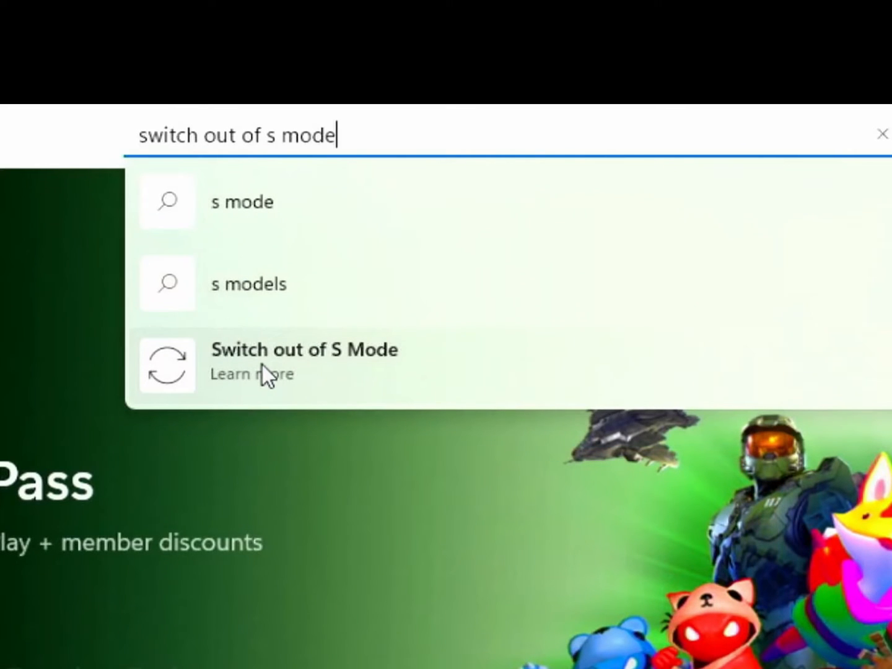
{"action": "left_click", "coordinate": [305, 362]}
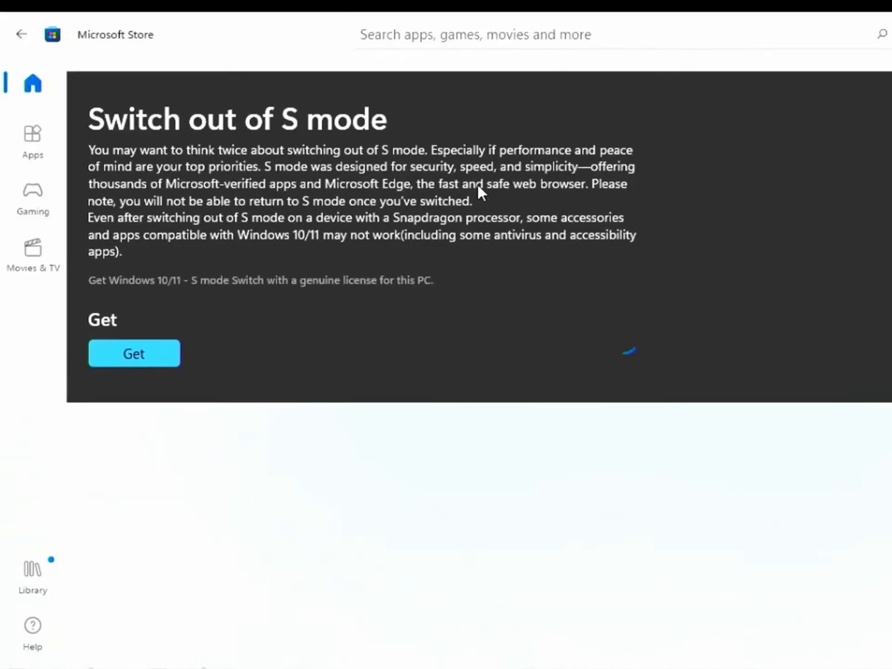
Step: Get the Switch out of S mode item, reaching the 'You're all set!' confirmation
{"action": "scroll", "scroll_direction": "down", "scroll_amount": 3}
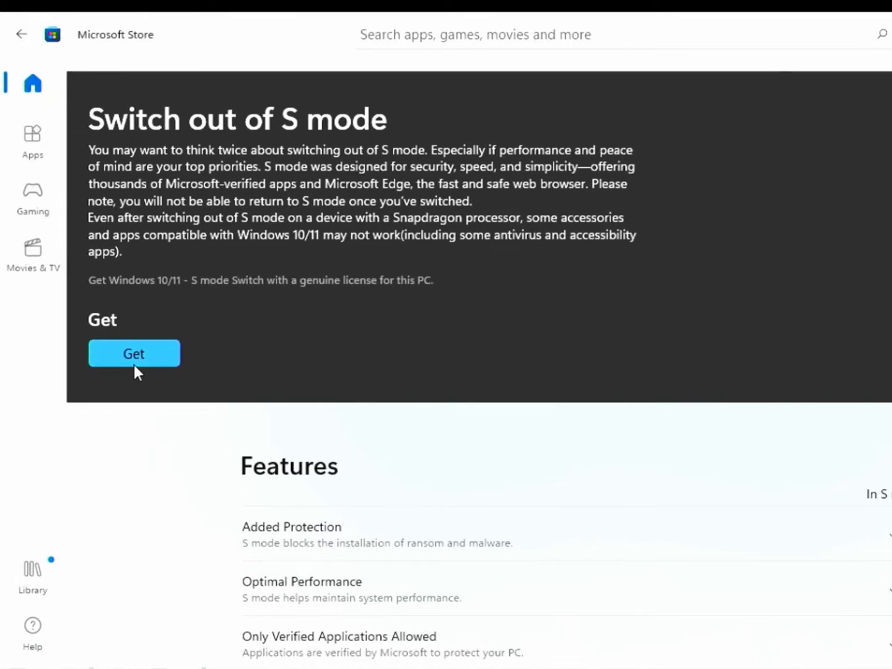
{"action": "left_click", "coordinate": [134, 354]}
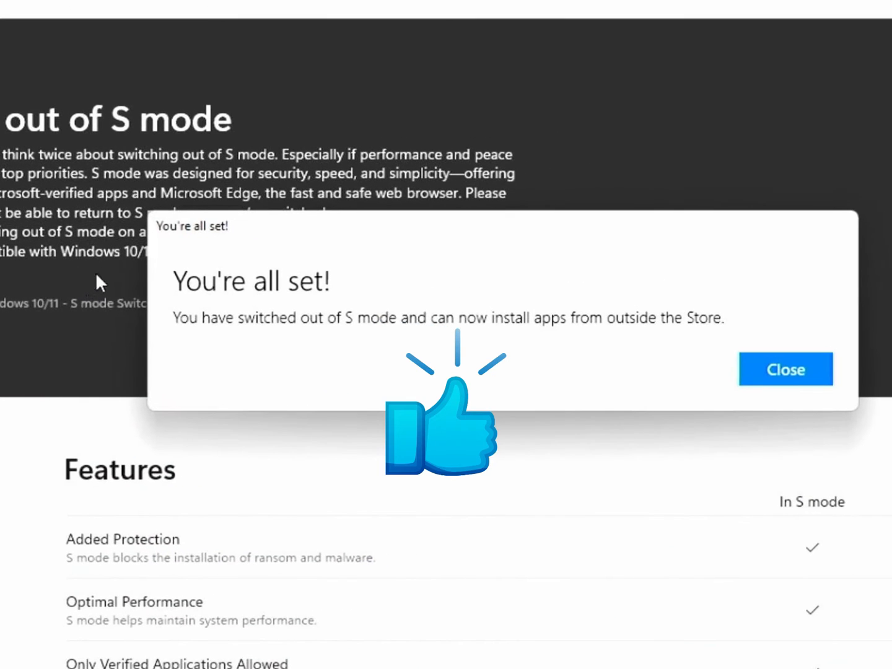
{"action": "mouse_move", "coordinate": [805, 421]}
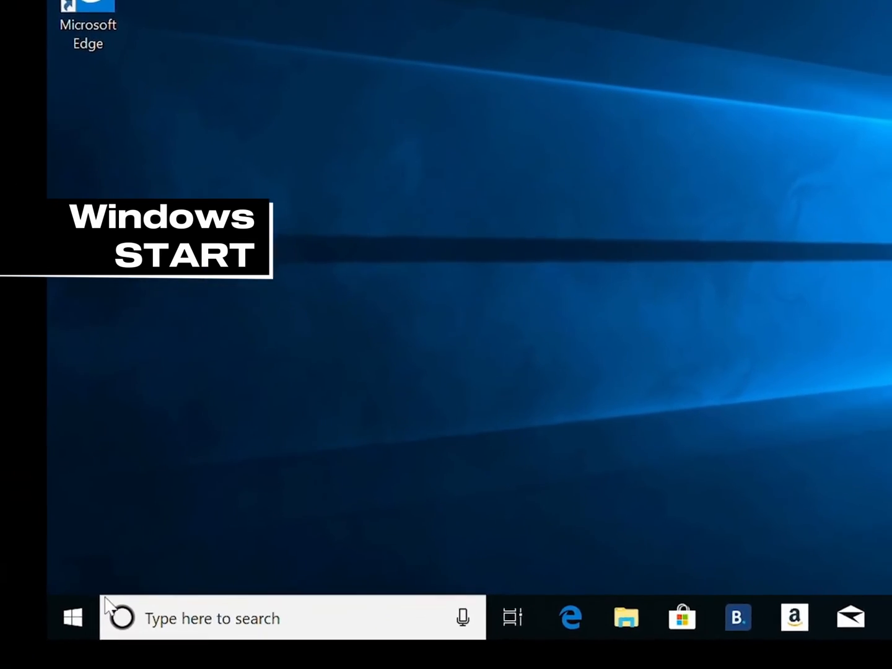
Step: Open Windows Settings from the Start menu's gear icon
{"action": "left_click", "coordinate": [72, 617]}
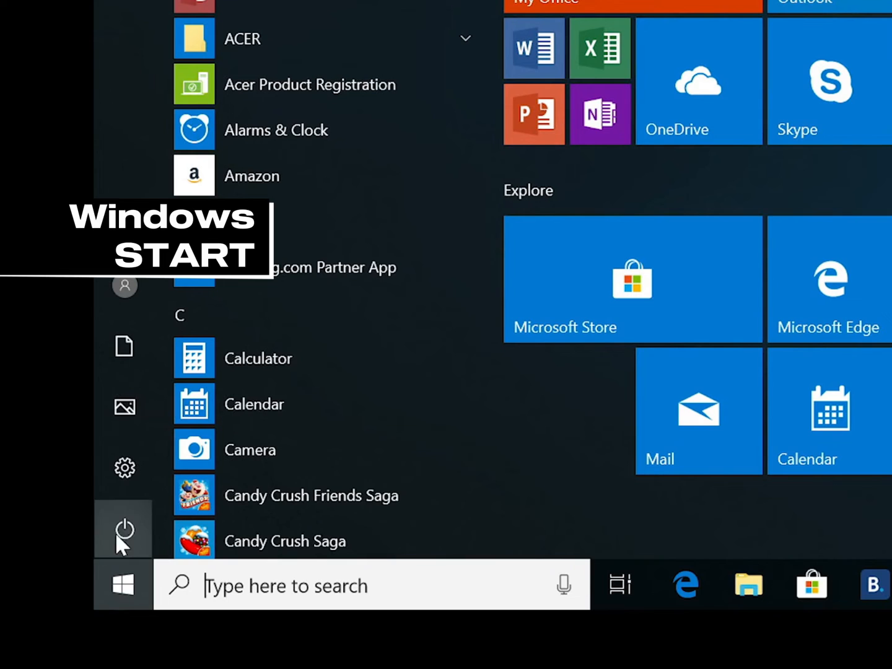
{"action": "left_click", "coordinate": [123, 467]}
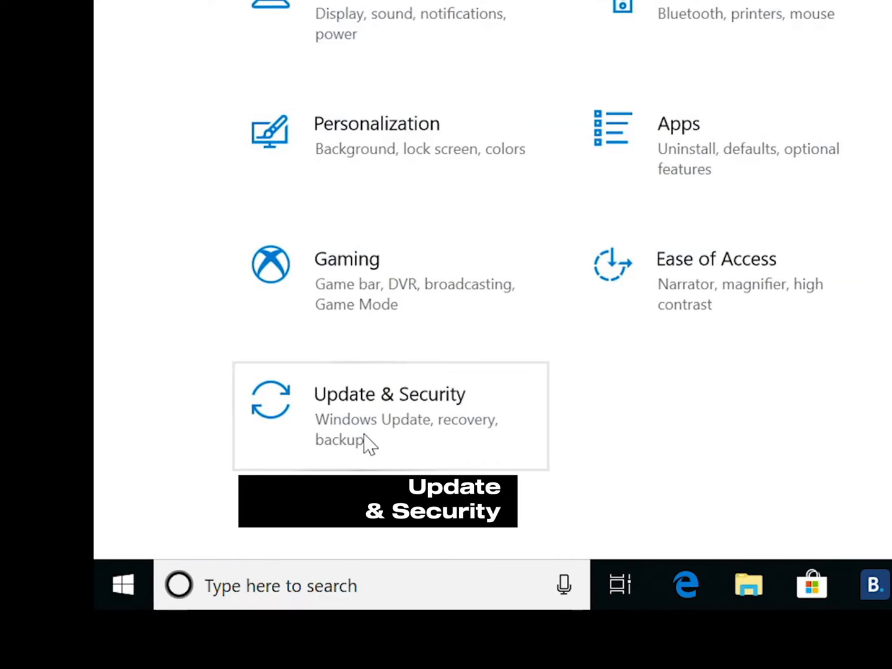
Step: Go to Update & Security > Activation, showing Windows 10 Home in S mode
{"action": "left_click", "coordinate": [389, 394]}
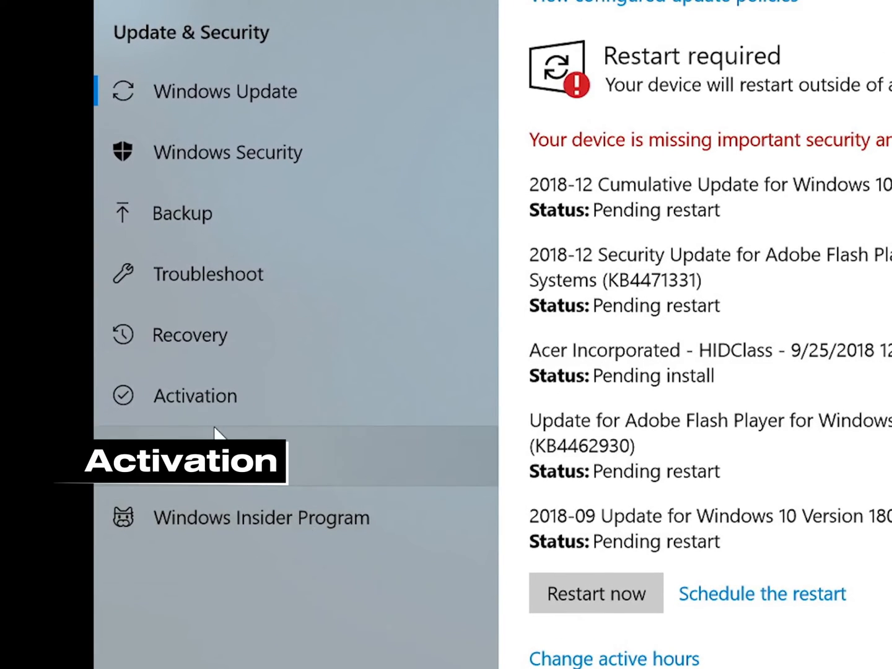
{"action": "left_click", "coordinate": [195, 395]}
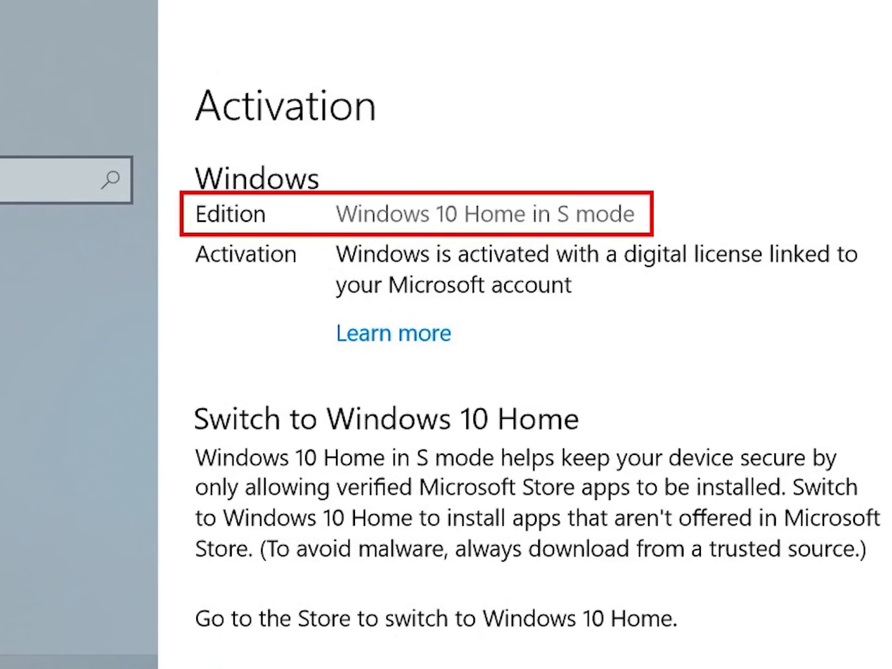
{"action": "scroll", "scroll_direction": "down", "scroll_amount": 3}
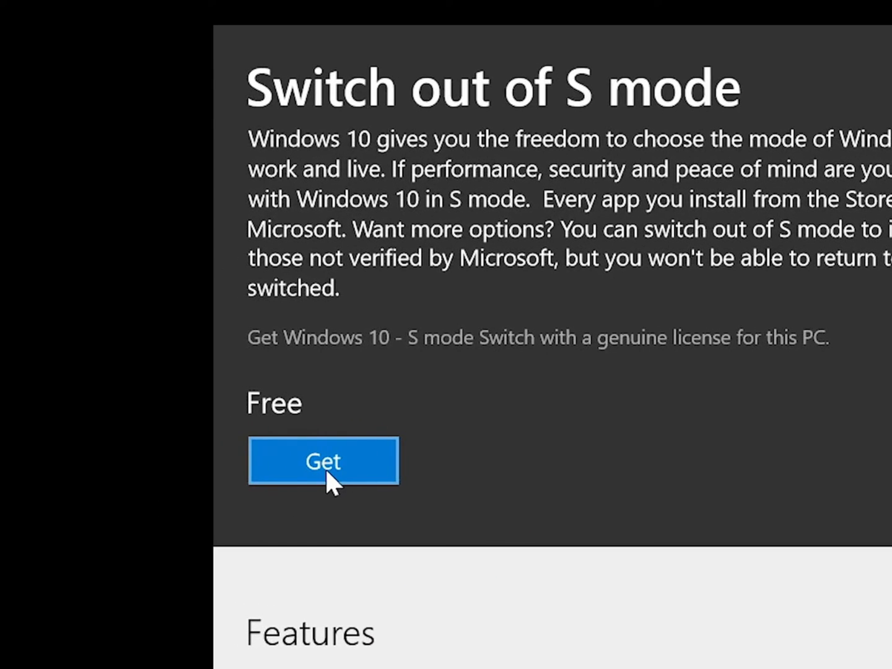
Step: Get and install the free Switch out of S mode, leaving the page at 'Working on it...'
{"action": "left_click", "coordinate": [322, 461]}
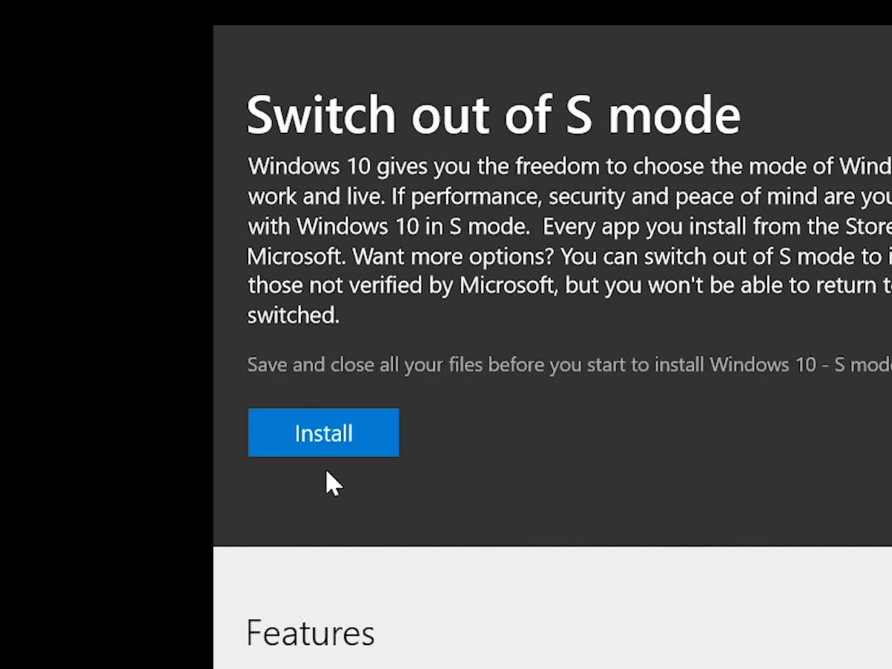
{"action": "left_click", "coordinate": [322, 433]}
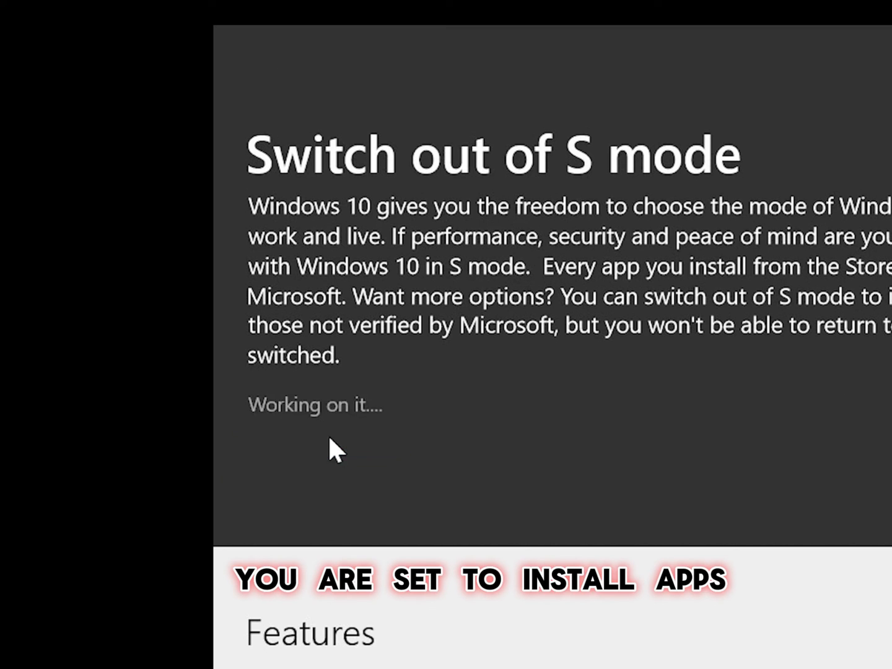